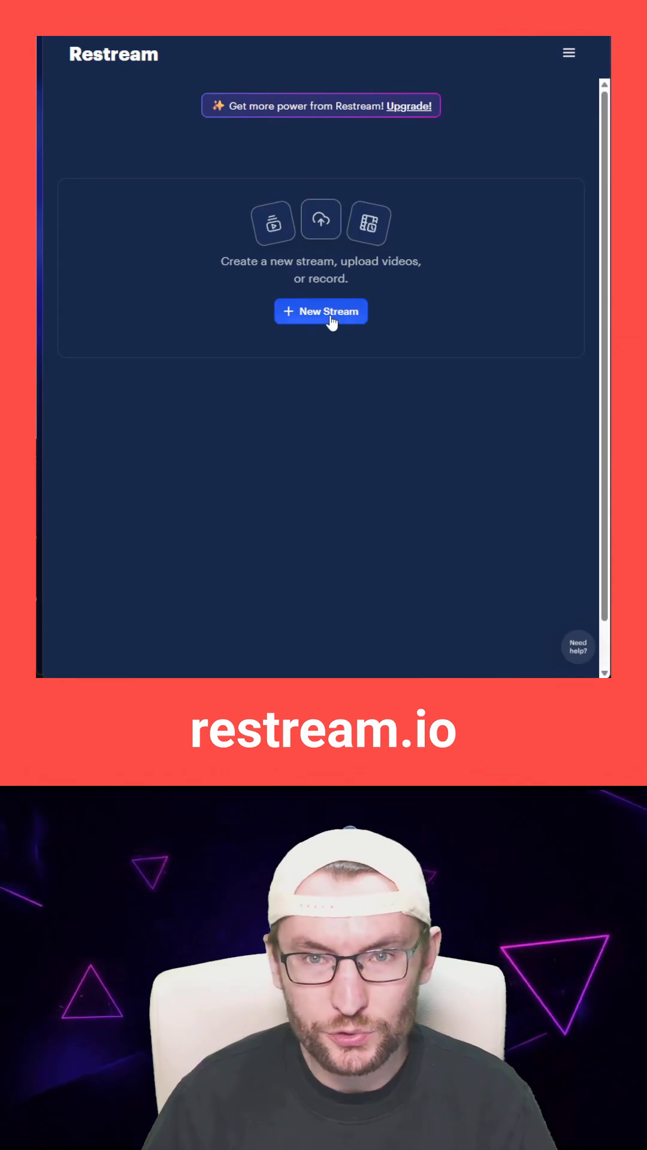
# - Create a new stream that goes live through Restream Studio
pyautogui.click(320, 311)
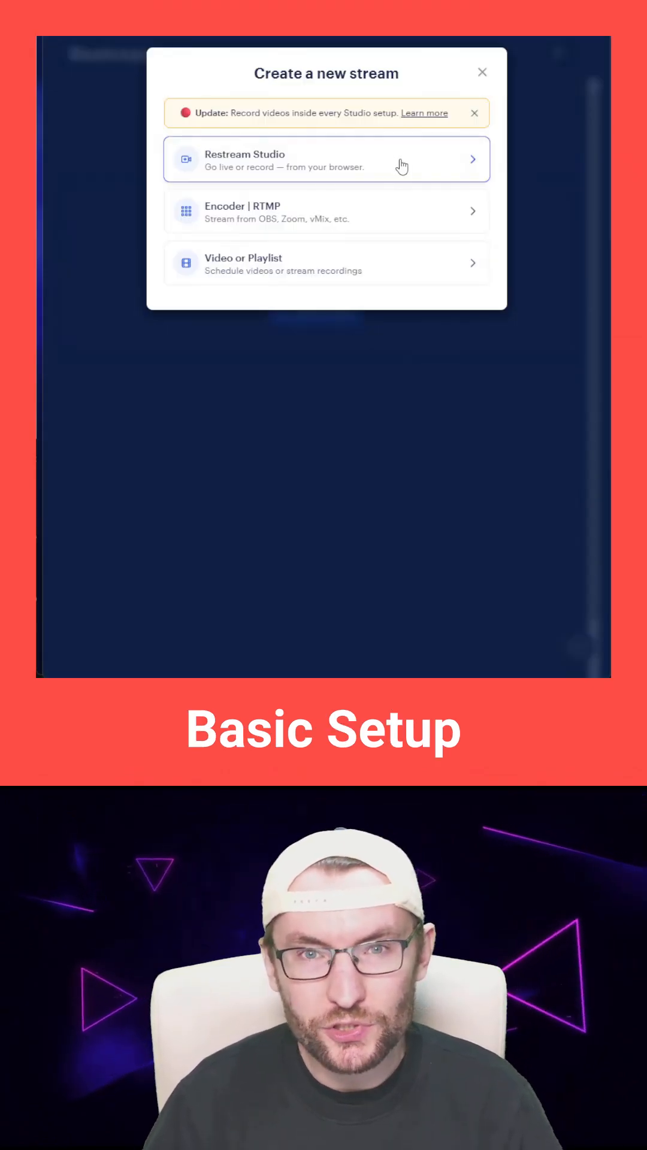
pyautogui.click(326, 159)
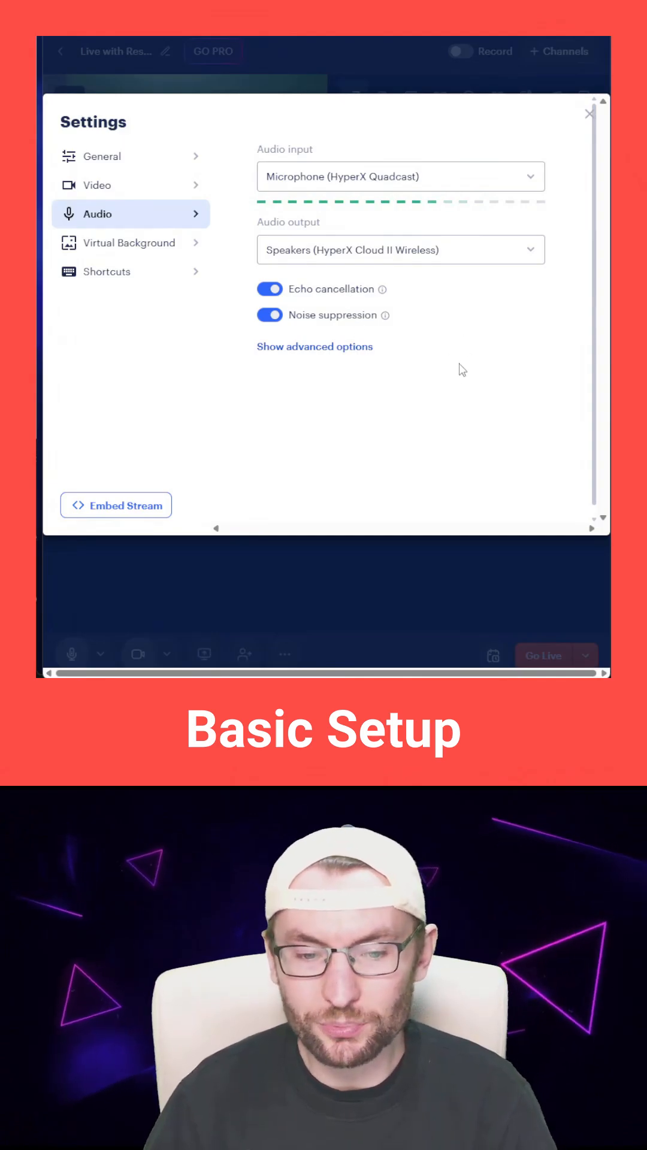
# - Close the audio settings after confirming HyperX mic, speakers, echo cancellation and noise suppression
pyautogui.click(589, 114)
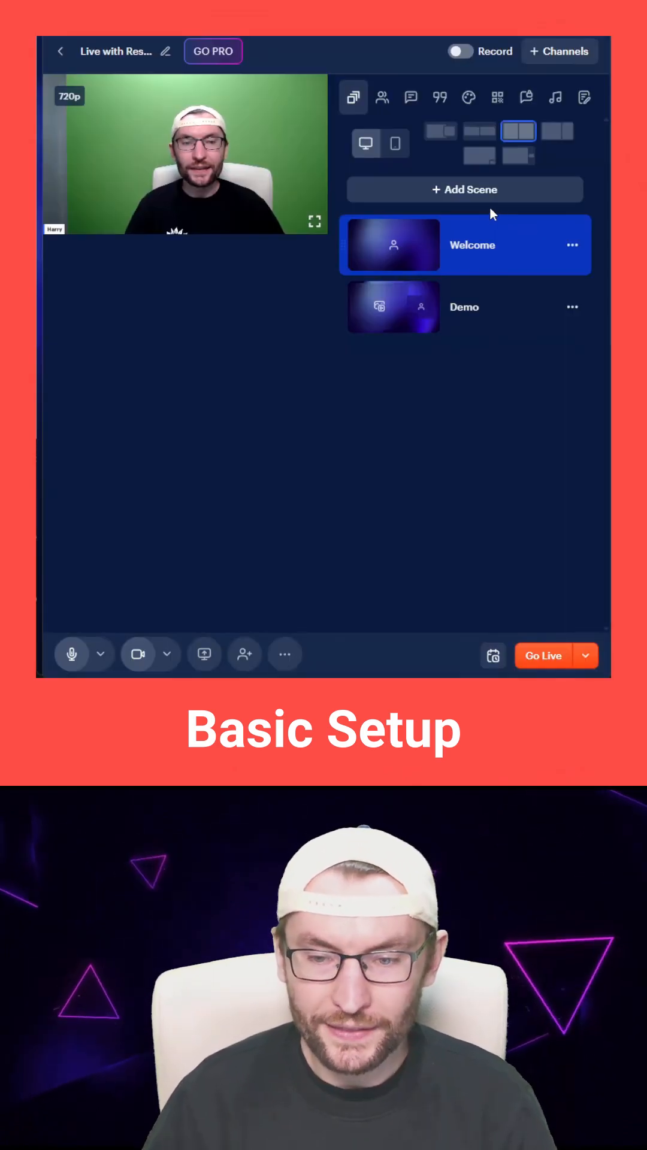
pyautogui.moveTo(510, 408)
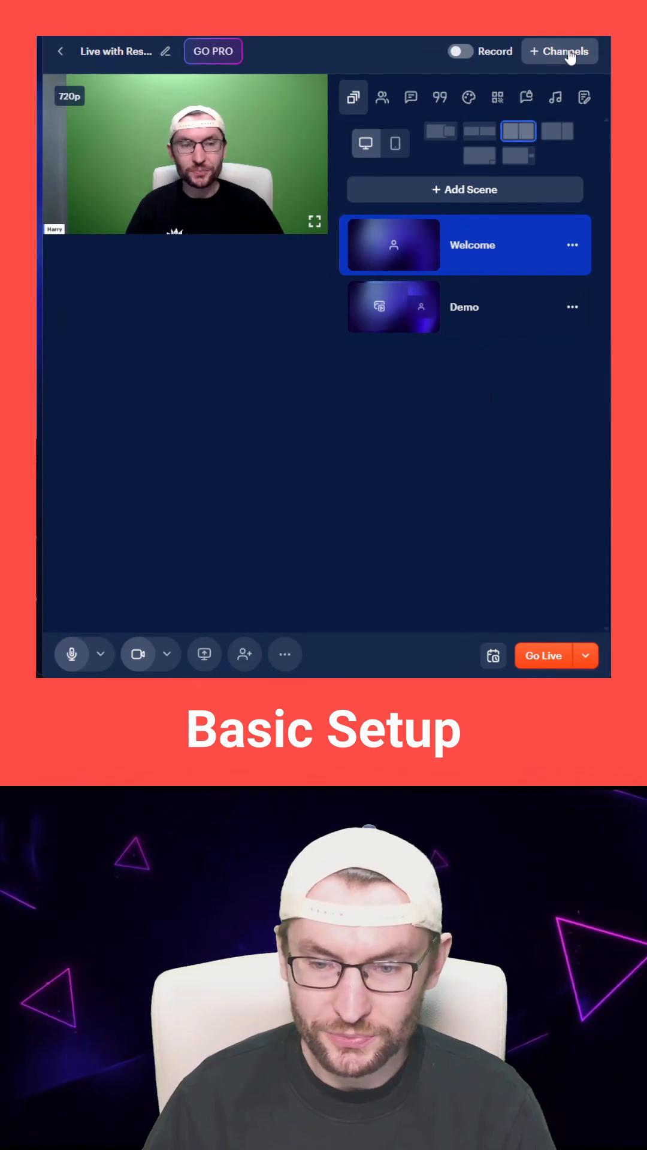
# - Enable the WG Mojo channel as a streaming destination
pyautogui.click(560, 51)
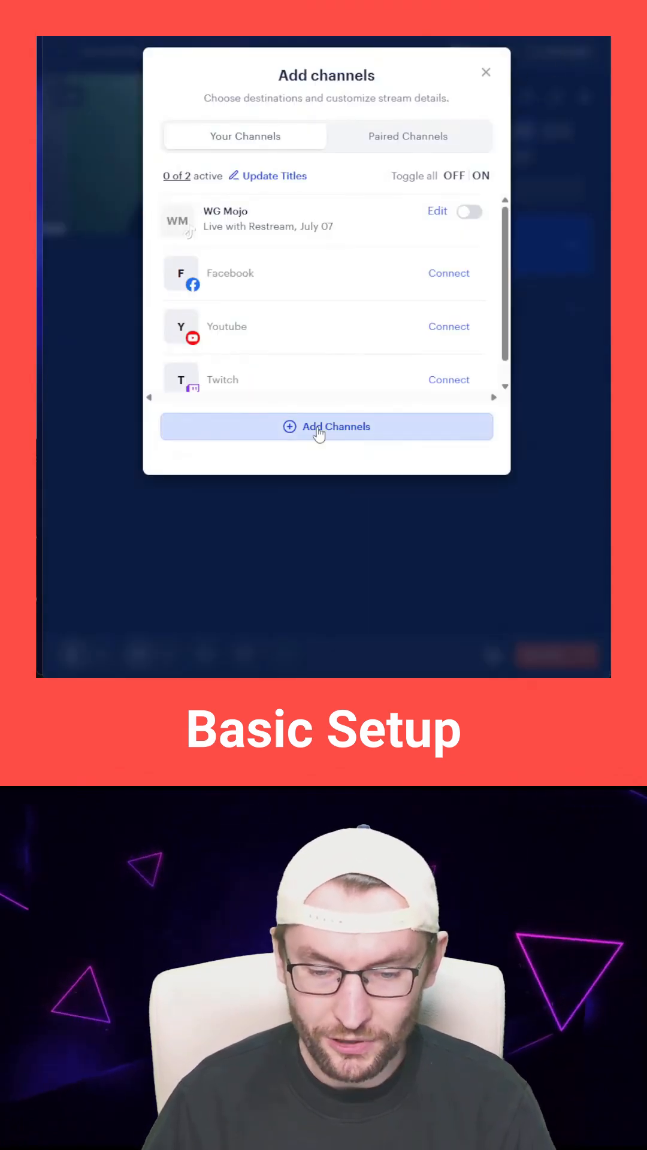
pyautogui.click(326, 426)
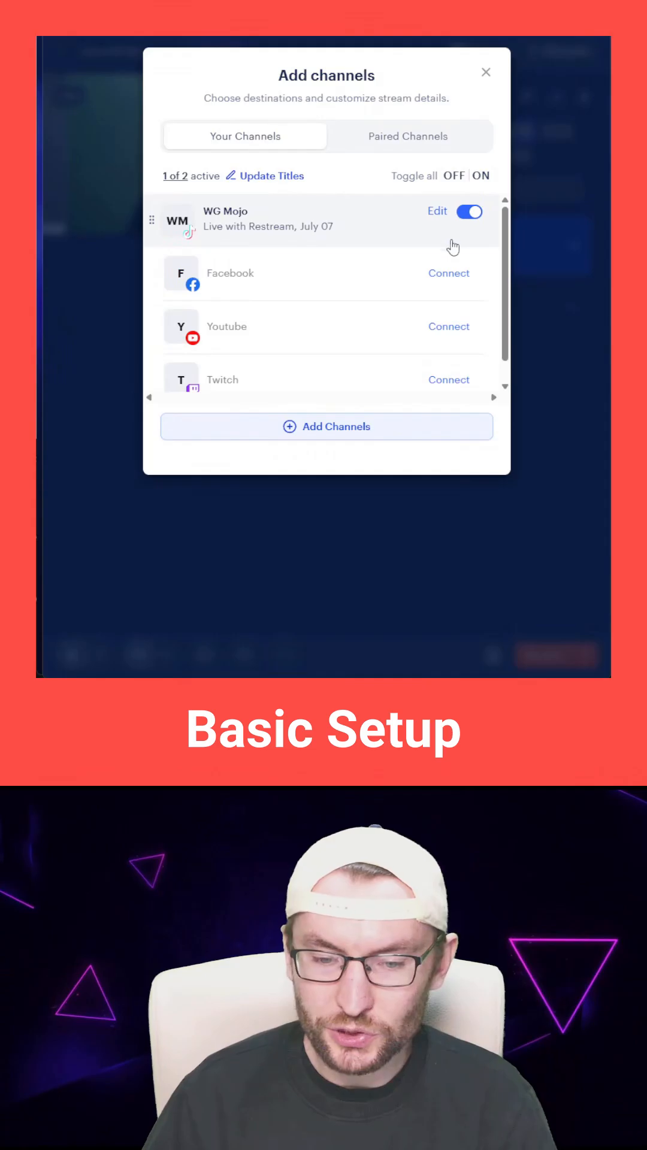
pyautogui.moveTo(378, 238)
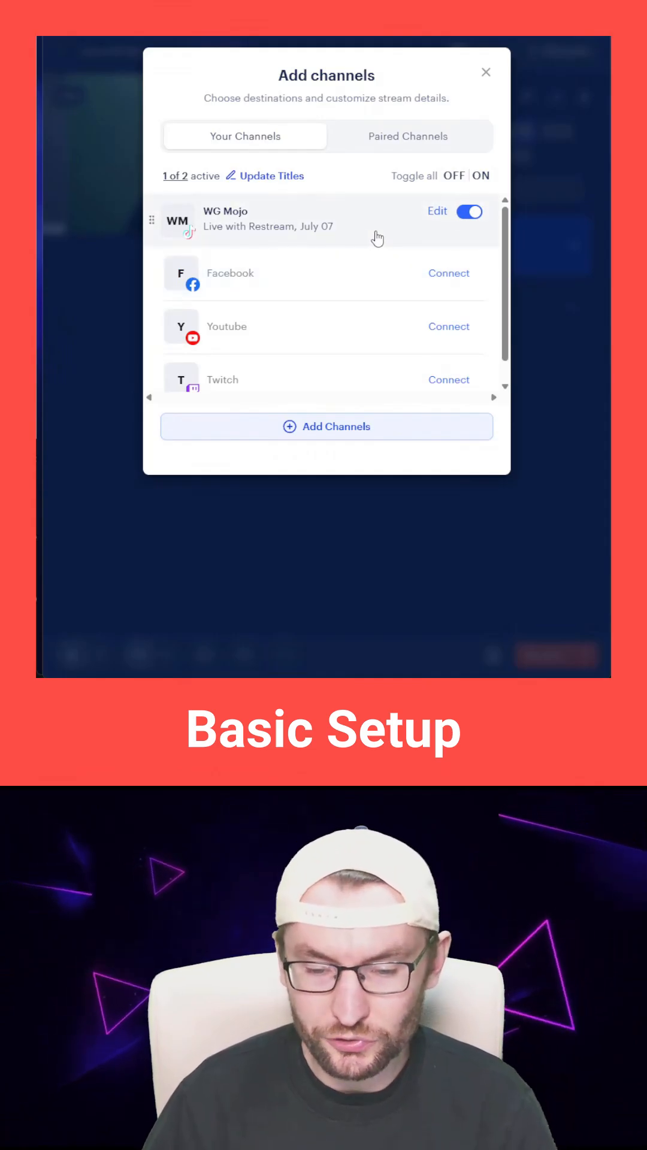
pyautogui.click(486, 72)
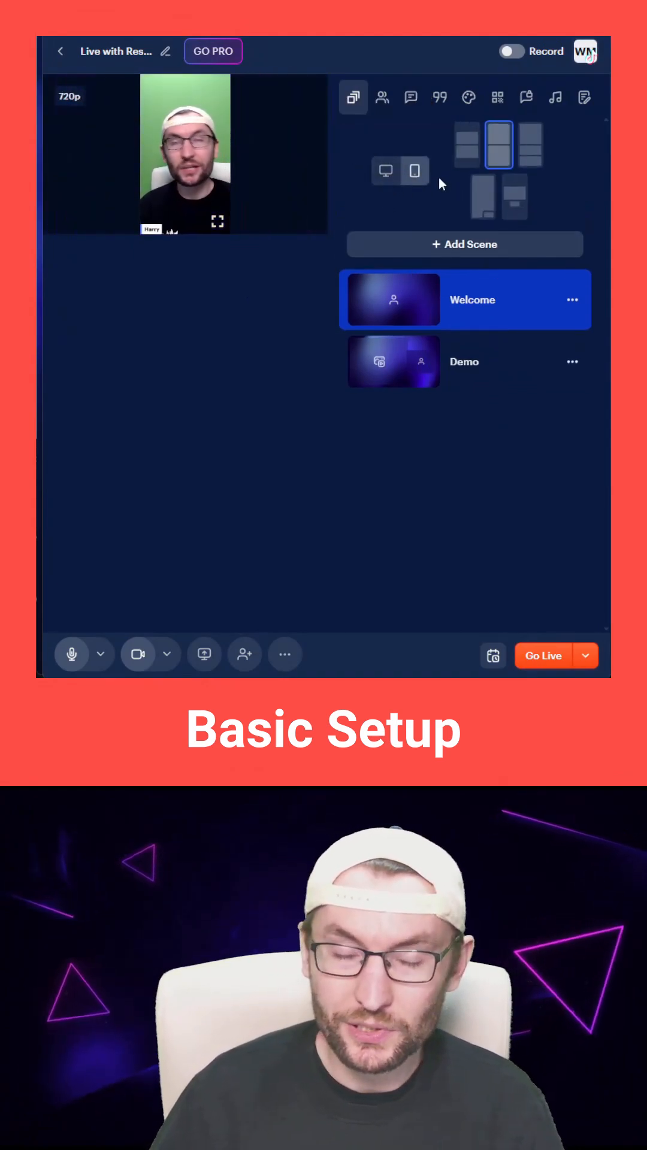
pyautogui.moveTo(286, 159)
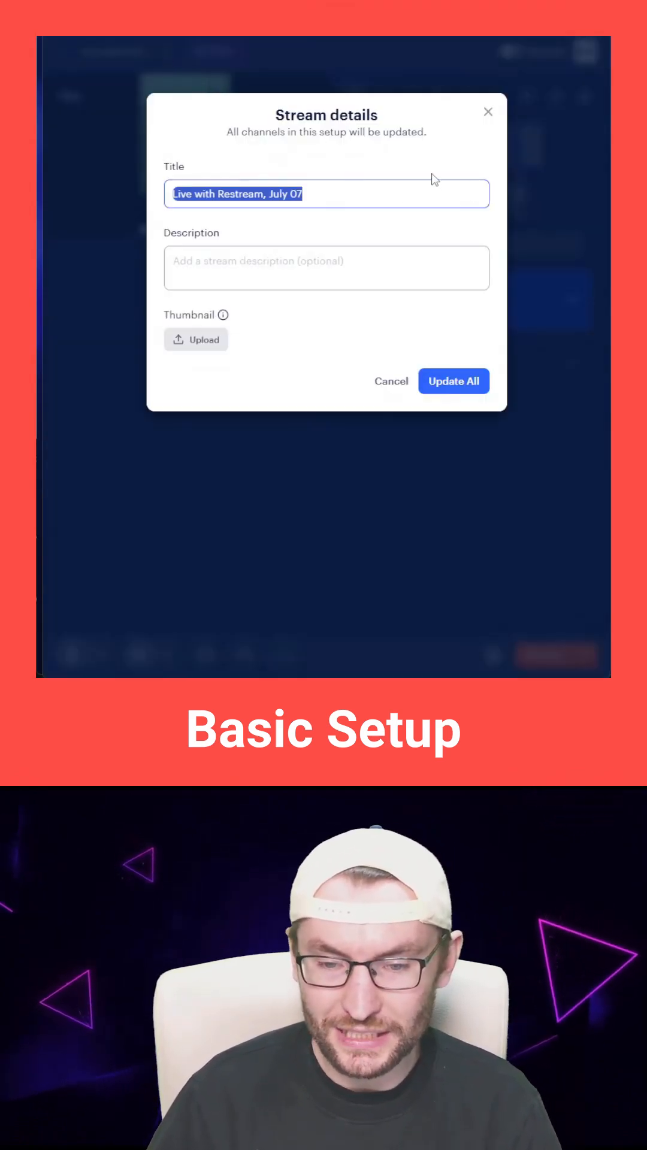
# - Retitle the stream 'Test Stream' and apply it to all channels
pyautogui.write('Test')
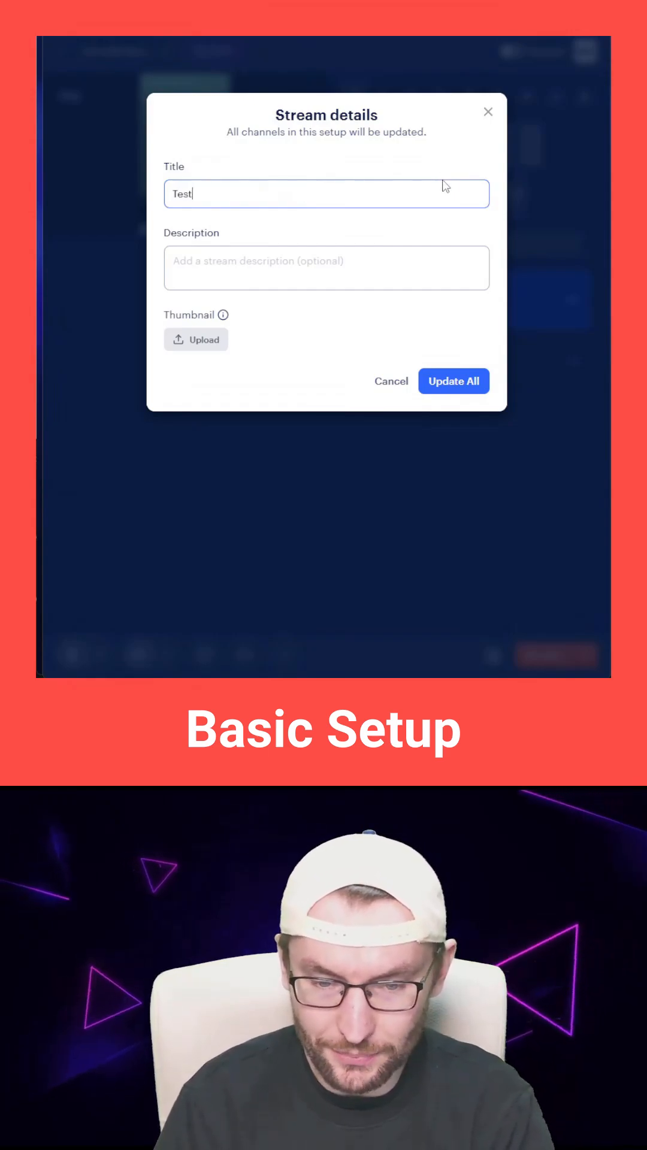
pyautogui.write('Stream')
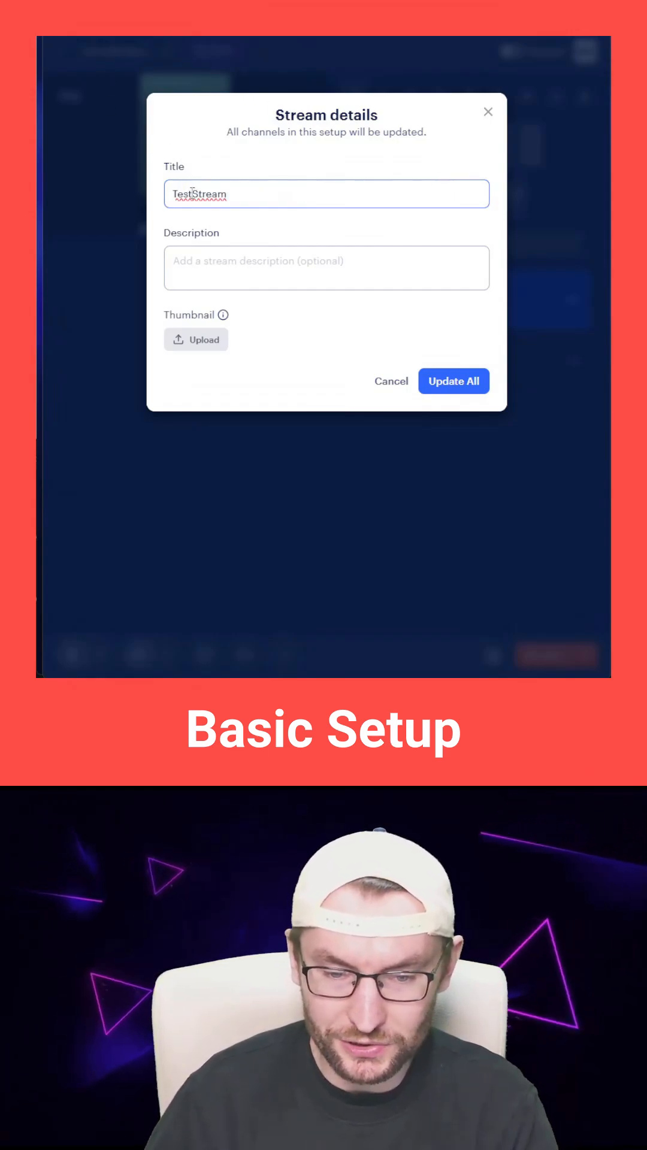
pyautogui.click(453, 381)
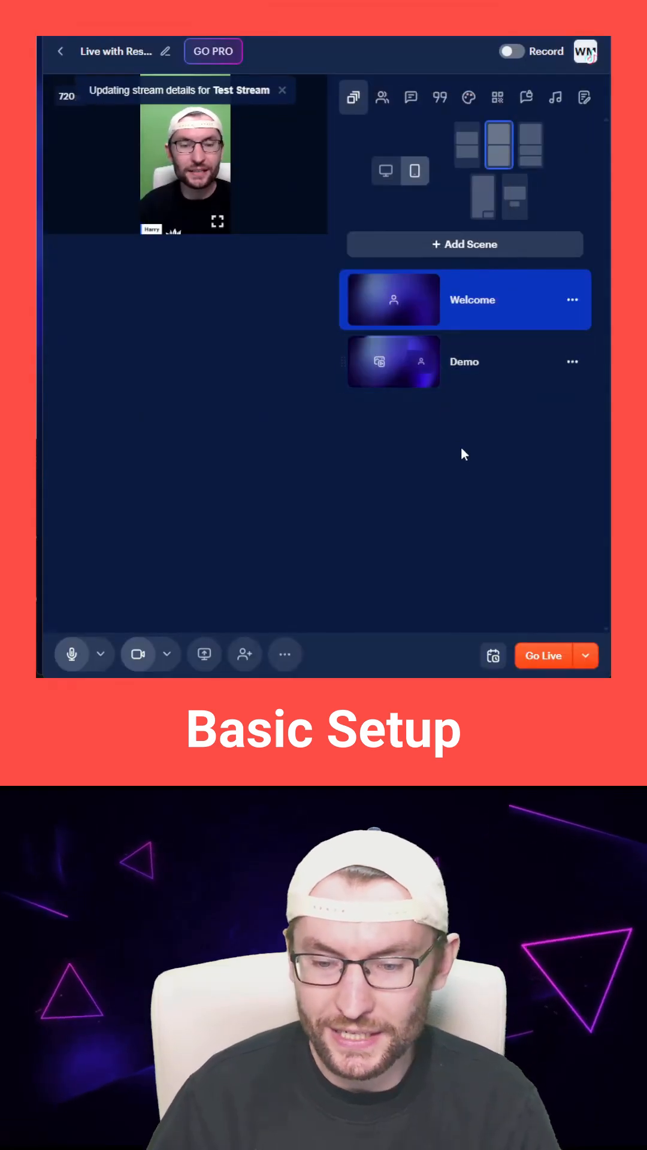
# - View the Lower Third and Ticker banners, then open Private Chat
pyautogui.click(439, 97)
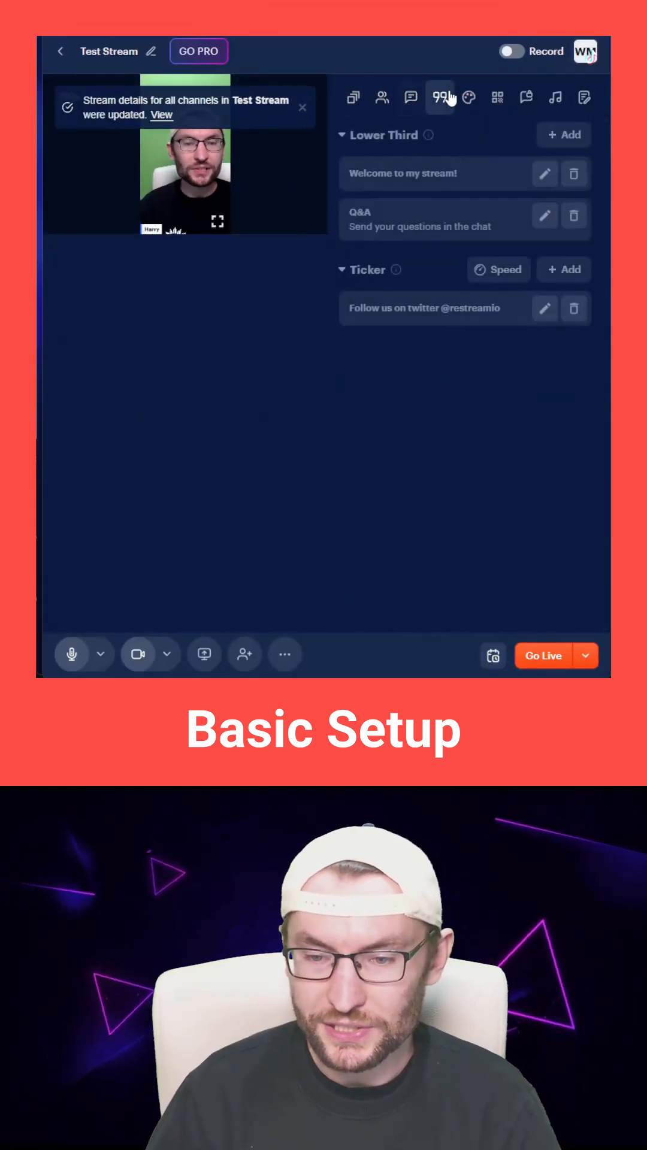
pyautogui.click(526, 97)
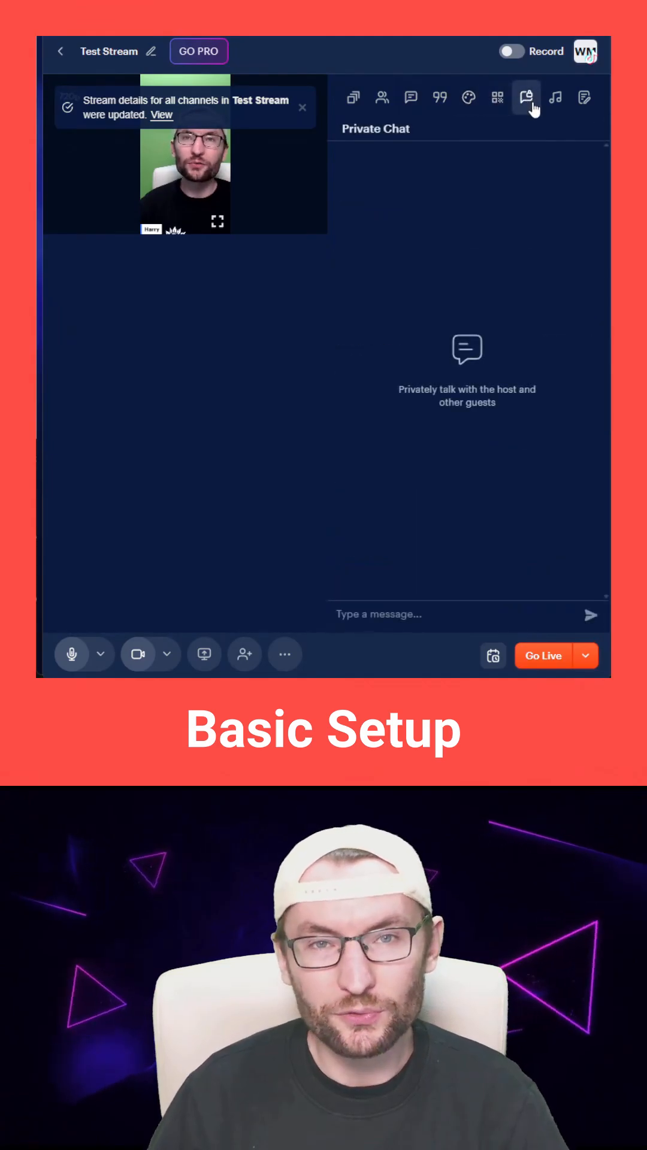